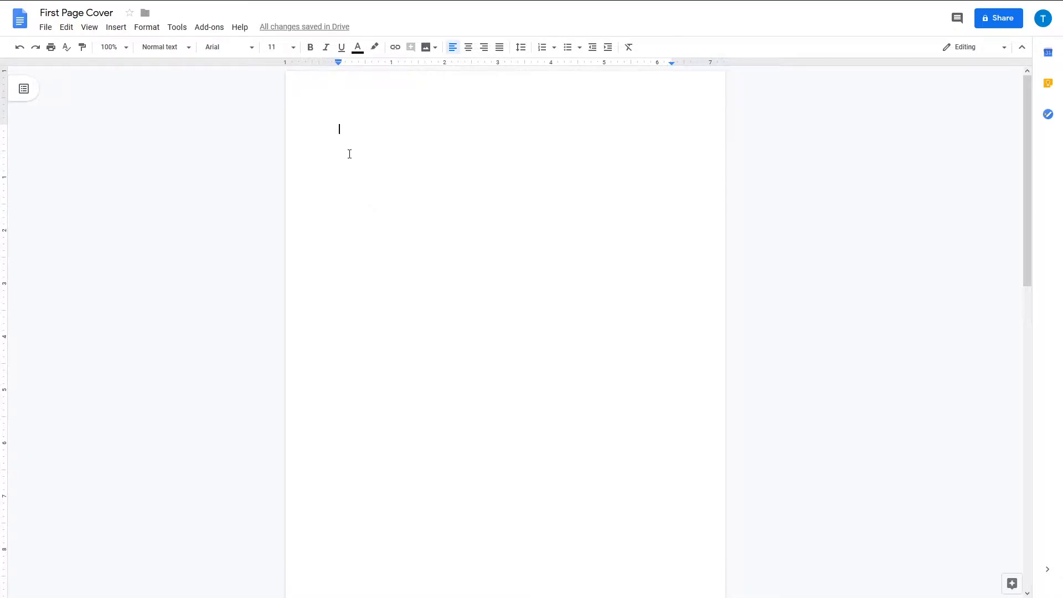
Step: Insert the ocean water photo onto the empty first page via Insert > Image > Upload from computer
scroll(down, 3)
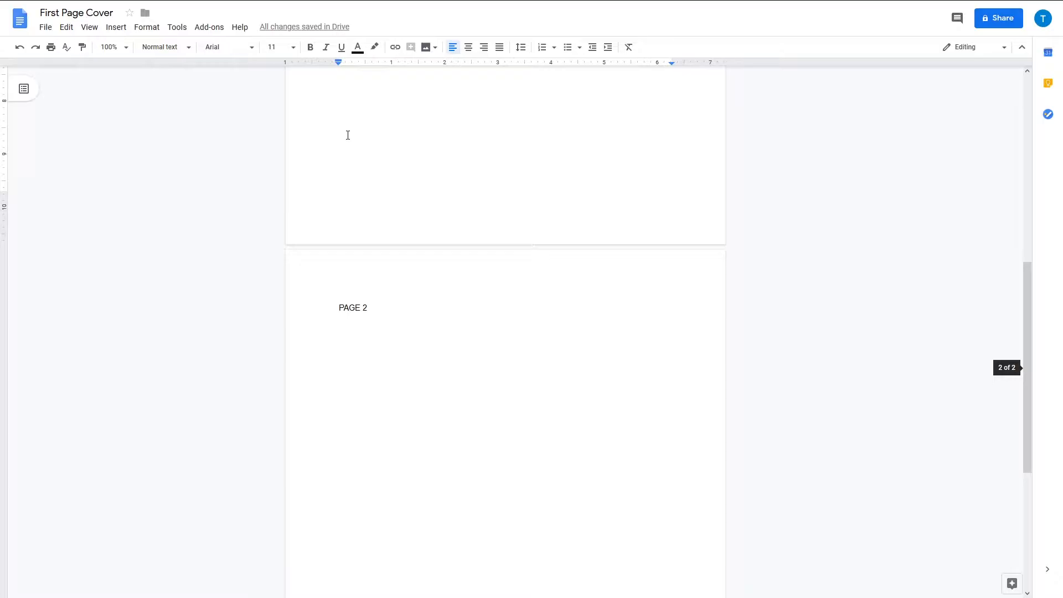
scroll(up, 3)
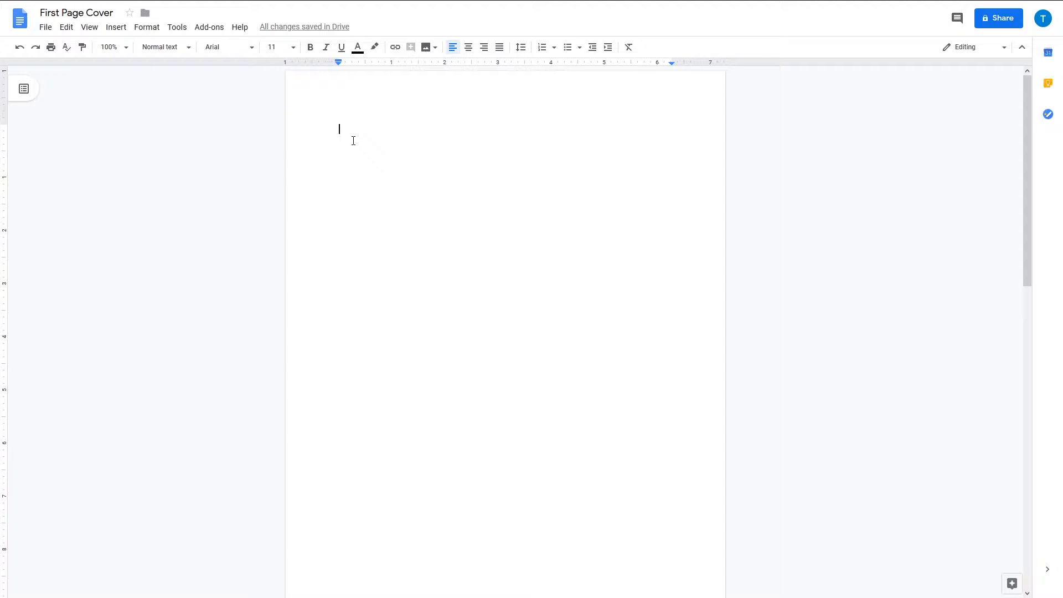
mouse_move(149, 79)
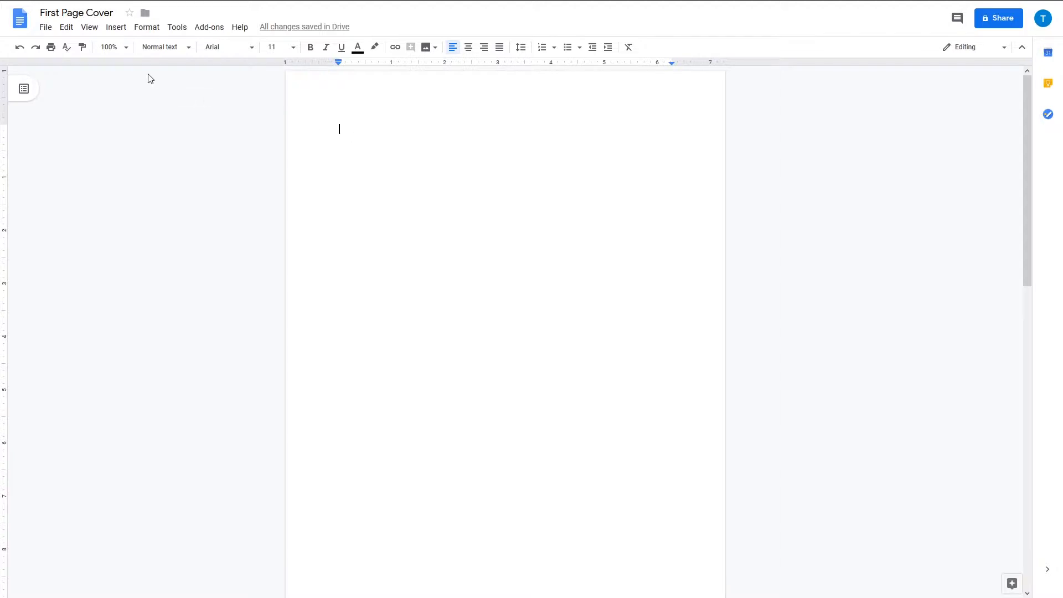
mouse_move(115, 26)
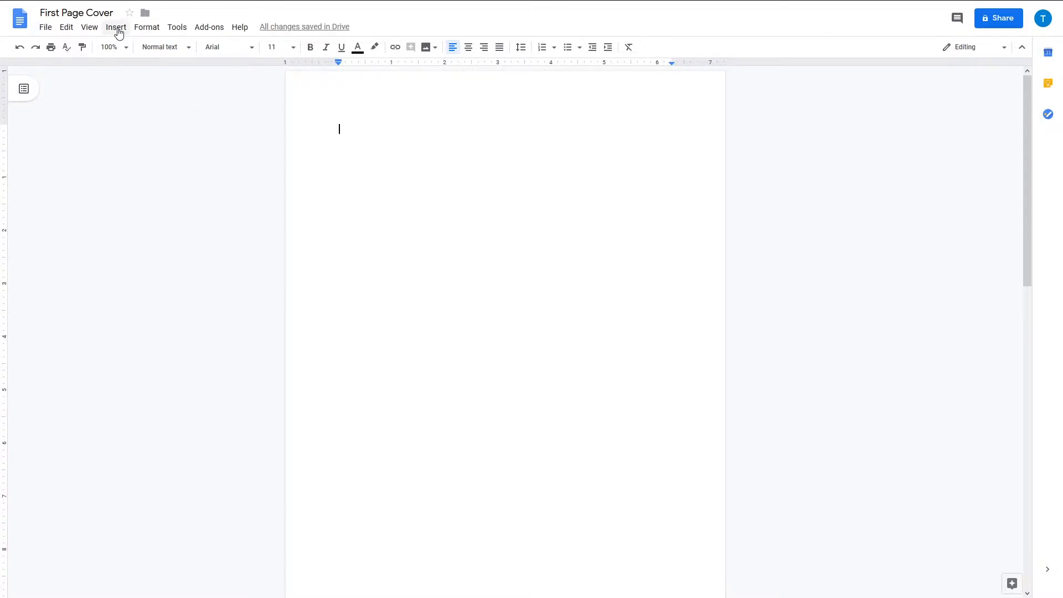
click(116, 27)
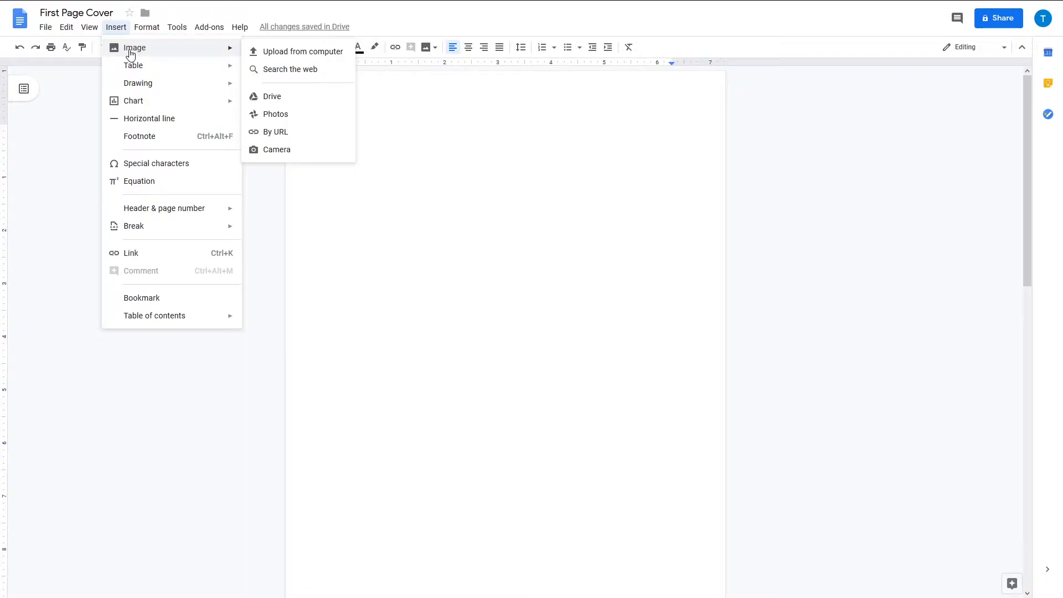
mouse_move(303, 52)
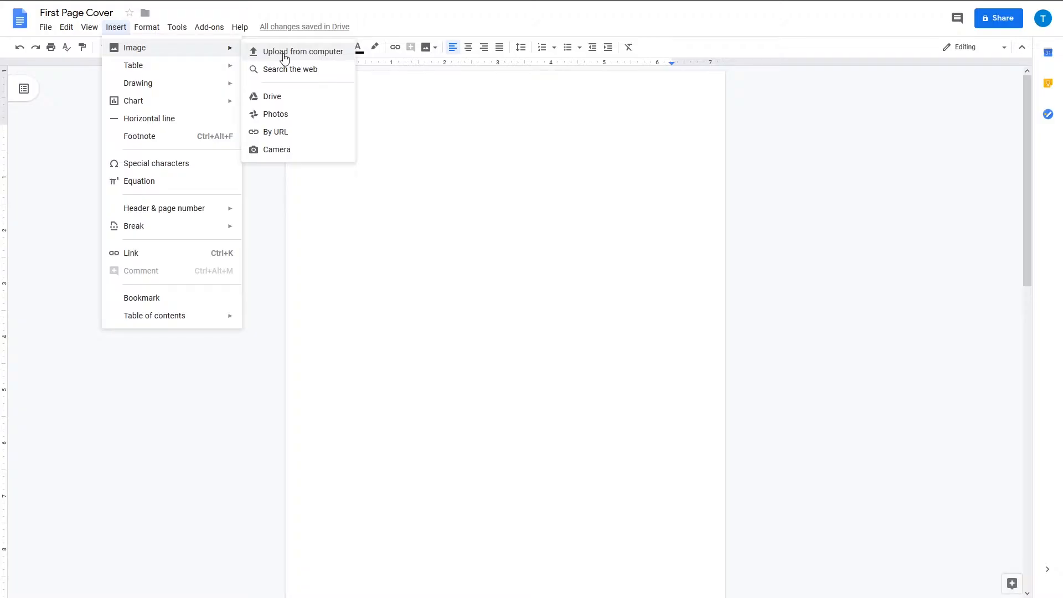
mouse_move(291, 68)
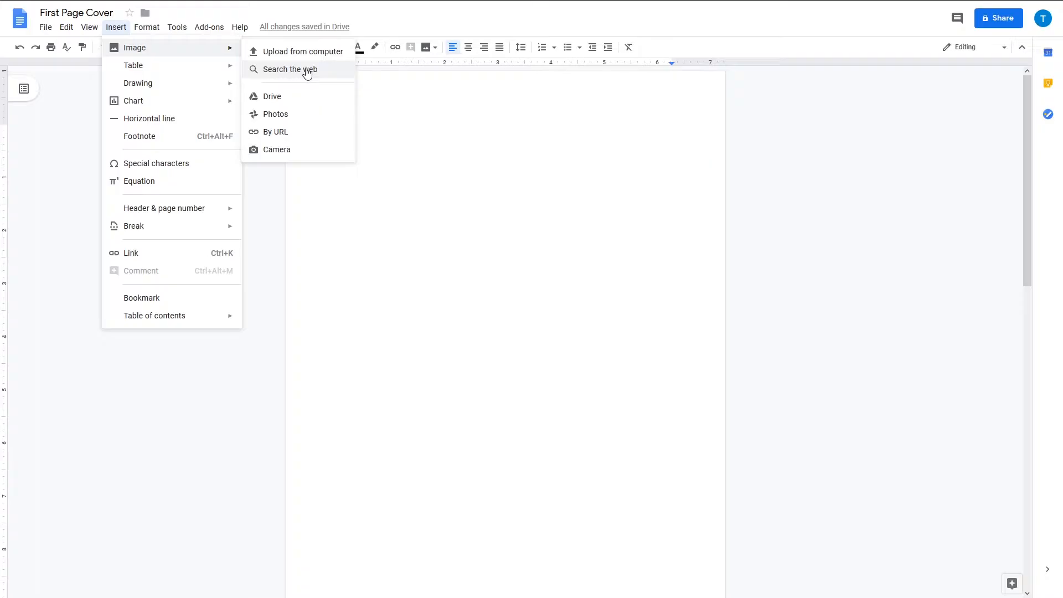
mouse_move(301, 55)
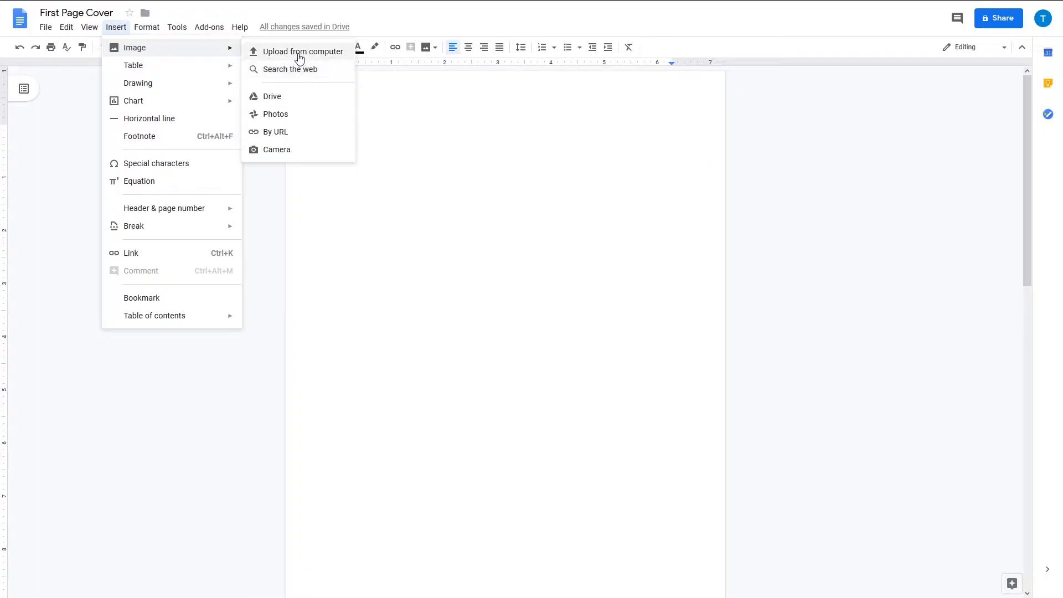
click(302, 51)
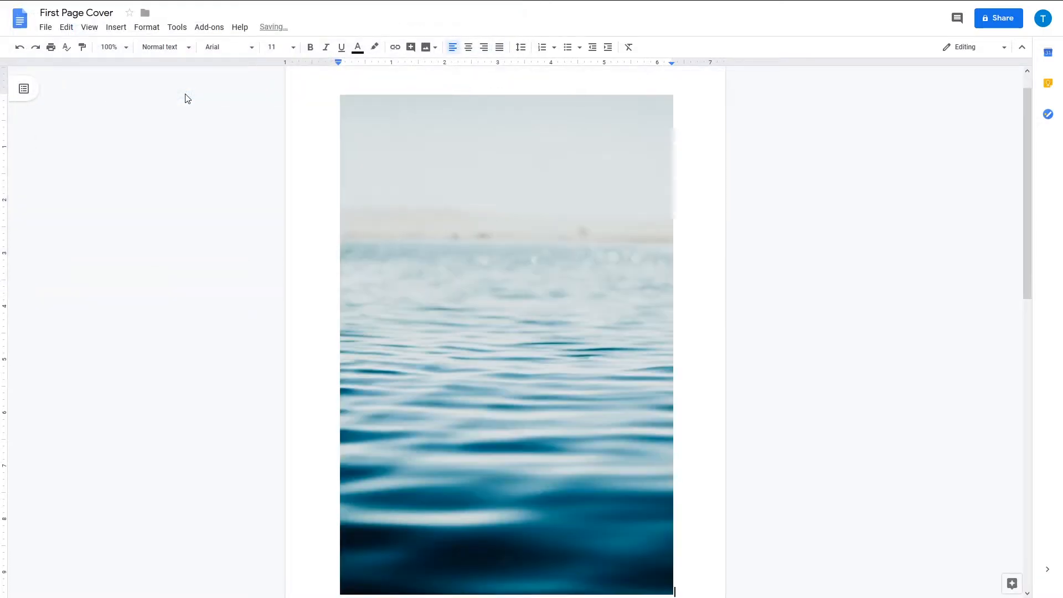
mouse_move(384, 333)
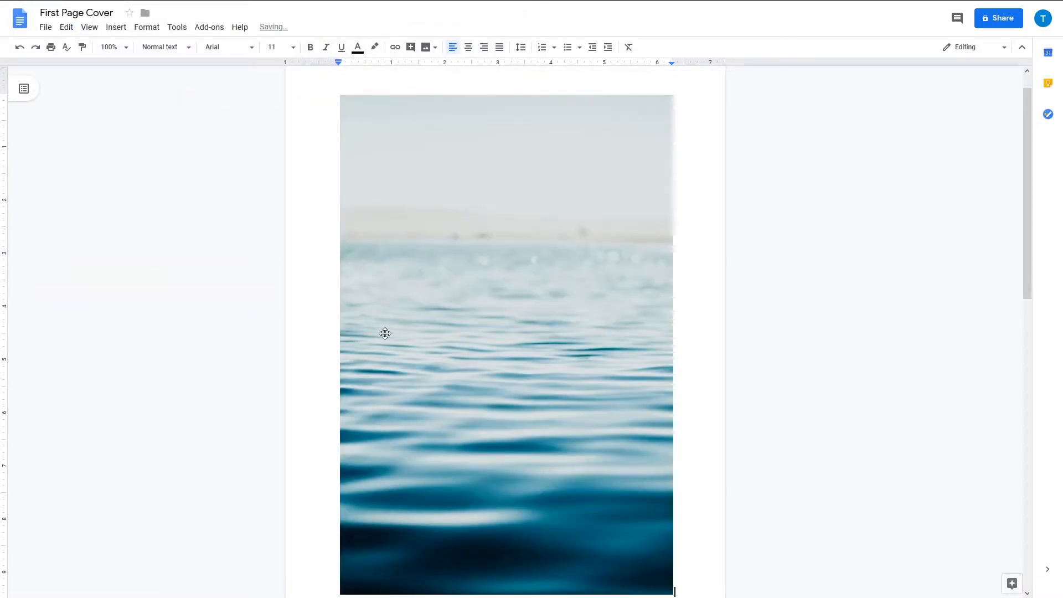
Step: Scroll down to the inserted ocean photo to reveal its layout options bar
scroll(down, 3)
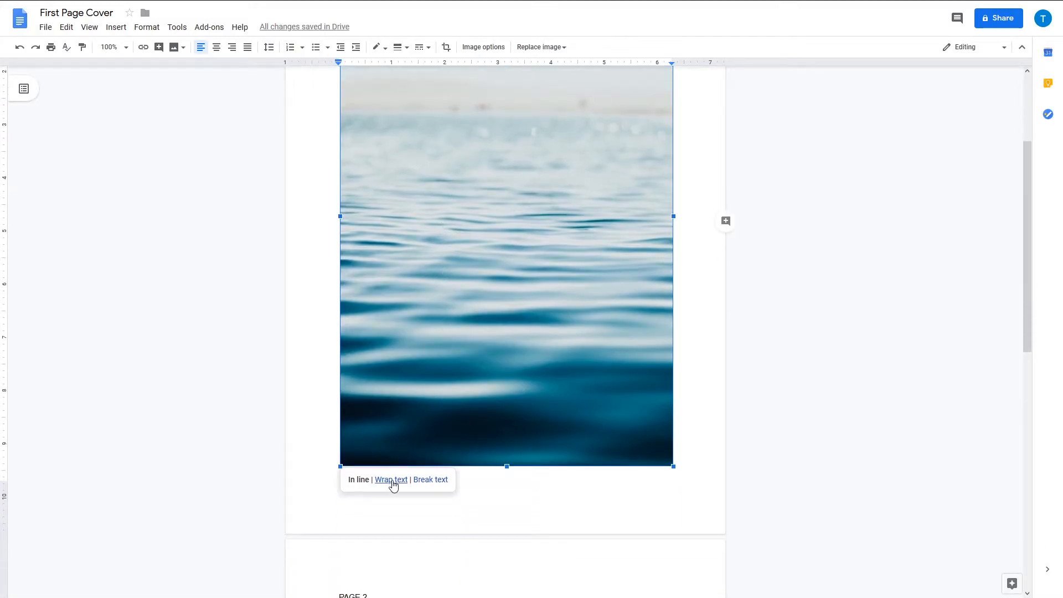
Step: Set the ocean photo to Wrap text with a 0" margin so it stretches edge to edge
click(391, 479)
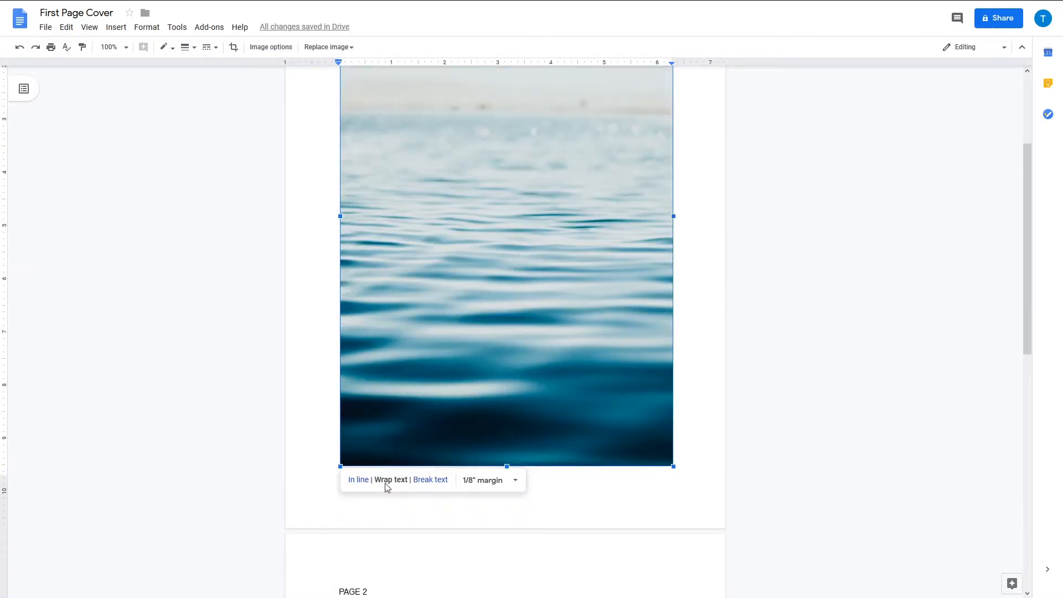
click(490, 479)
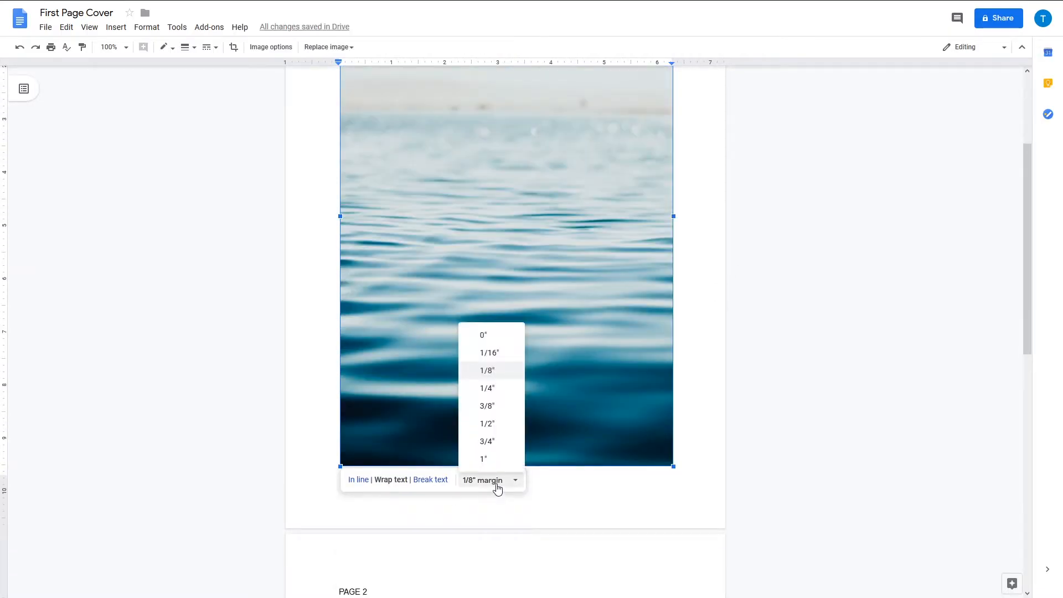
click(482, 334)
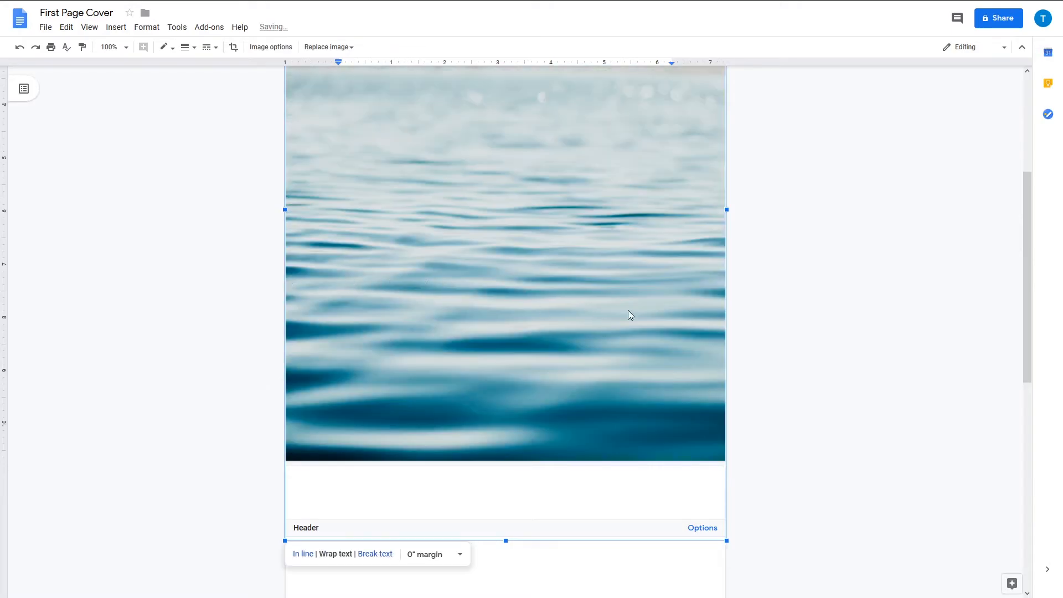
mouse_move(314, 252)
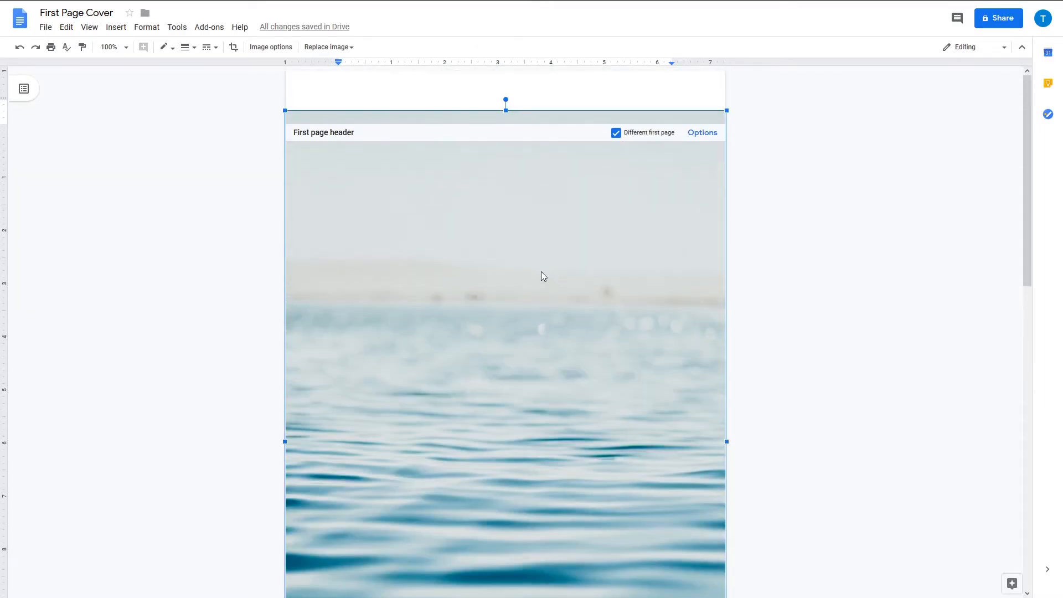
mouse_move(488, 373)
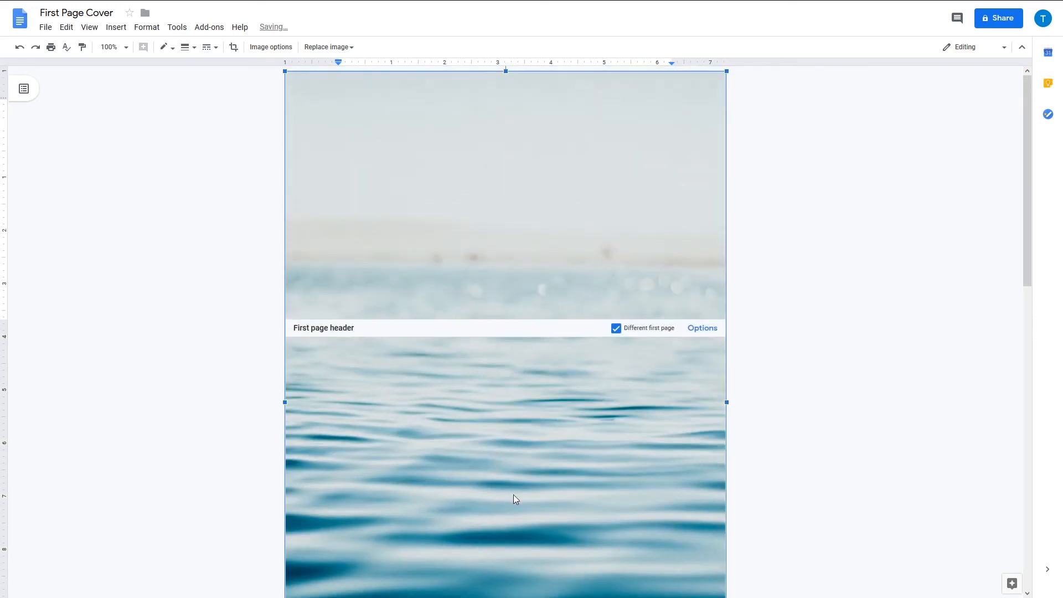
mouse_move(511, 486)
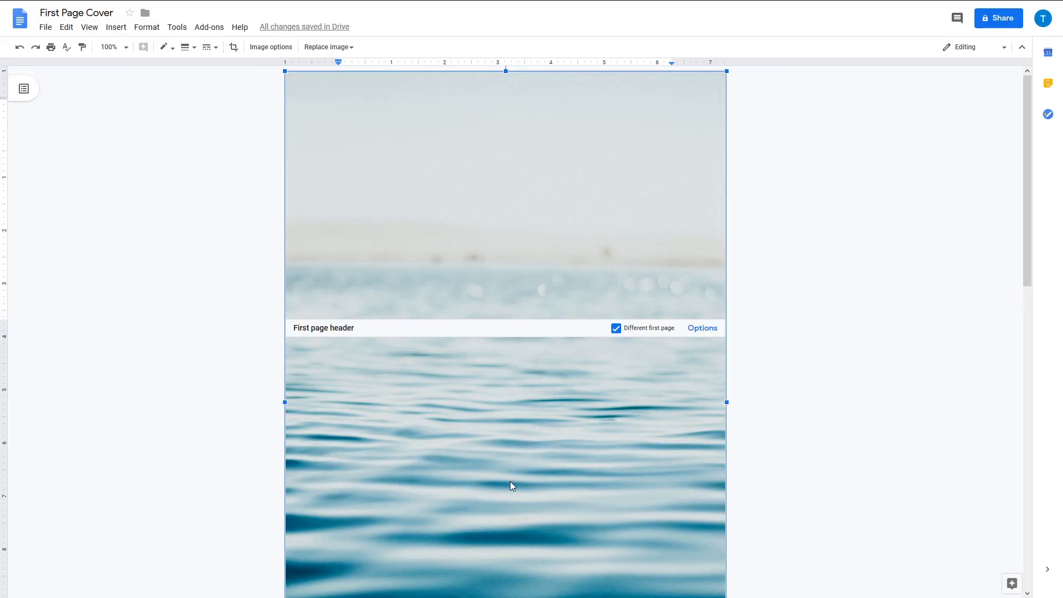
Step: Exit header editing to view the ocean photo filling the first page as a cover
click(812, 450)
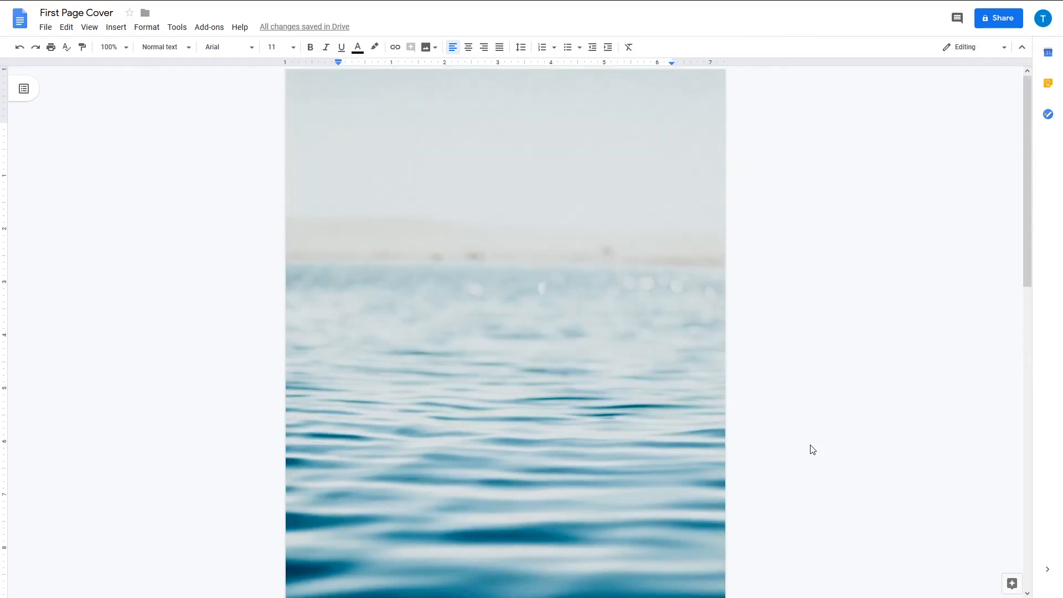